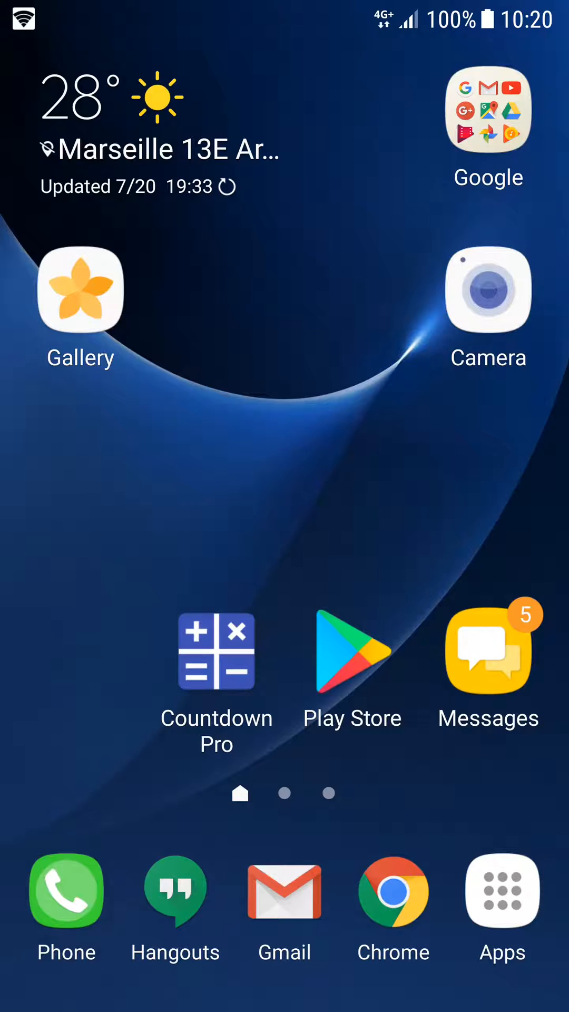
Open the Google Play Store from the home screen with search ready
{"action": "left_click", "coordinate": [352, 650]}
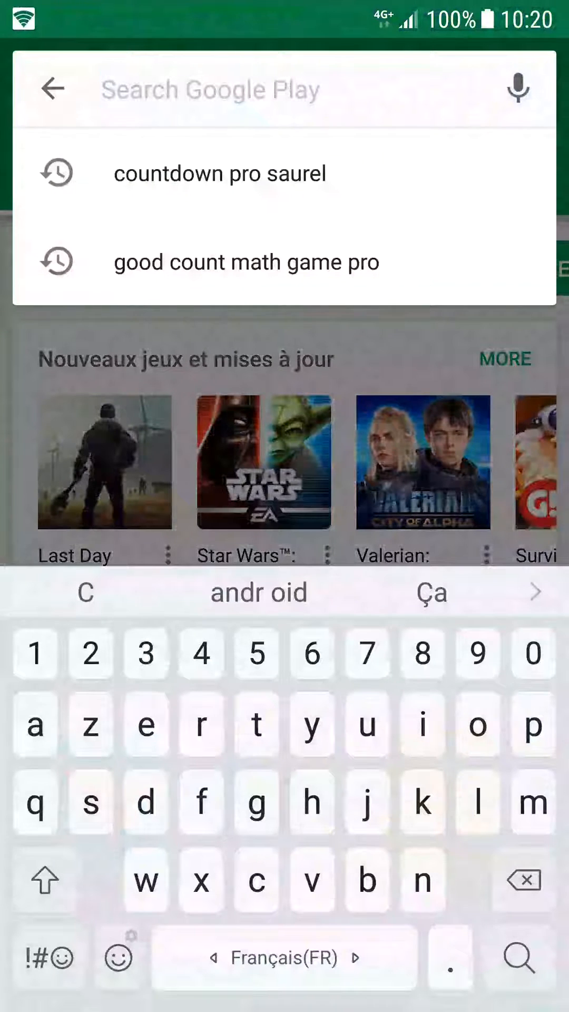
Rerun the 'good count math game pro' search and browse its listing's screenshots and ratings
{"action": "left_click", "coordinate": [219, 173]}
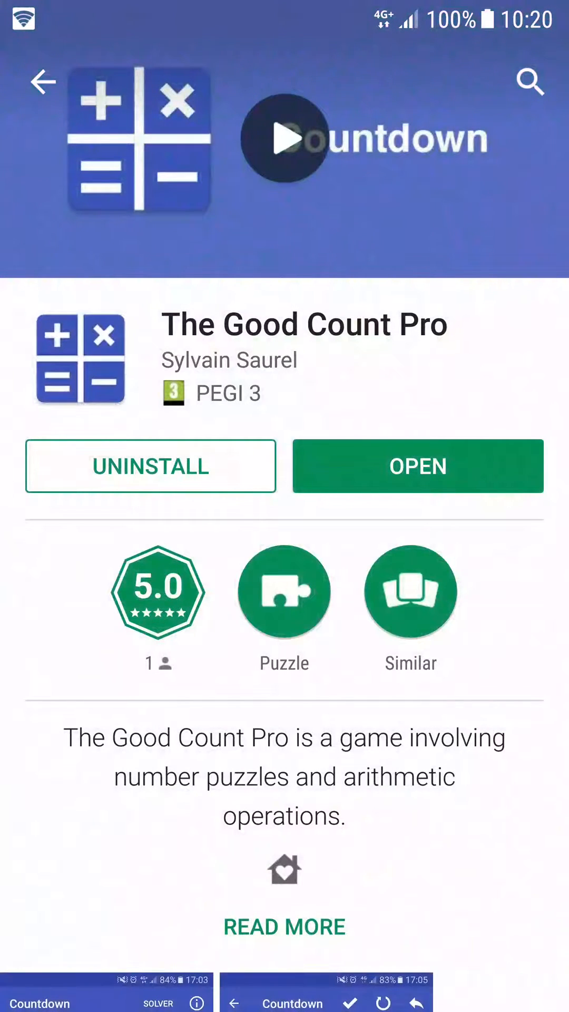
{"action": "scroll", "scroll_direction": "down", "scroll_amount": 3}
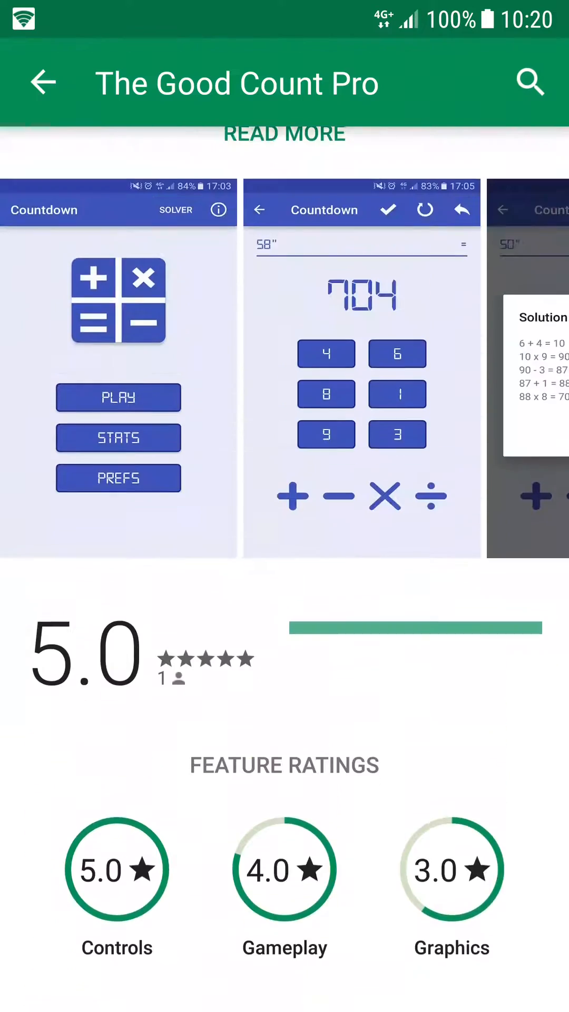
{"action": "scroll", "scroll_direction": "up", "scroll_amount": 3}
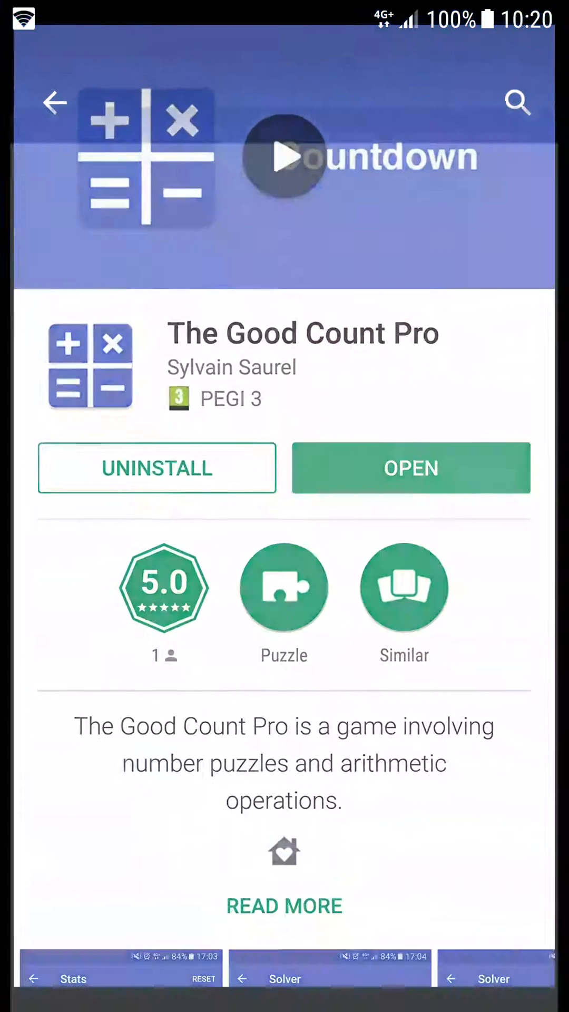
Launch the game and reach 745 from 75×10 minus (6−1), then deal a new puzzle
{"action": "left_click", "coordinate": [410, 467]}
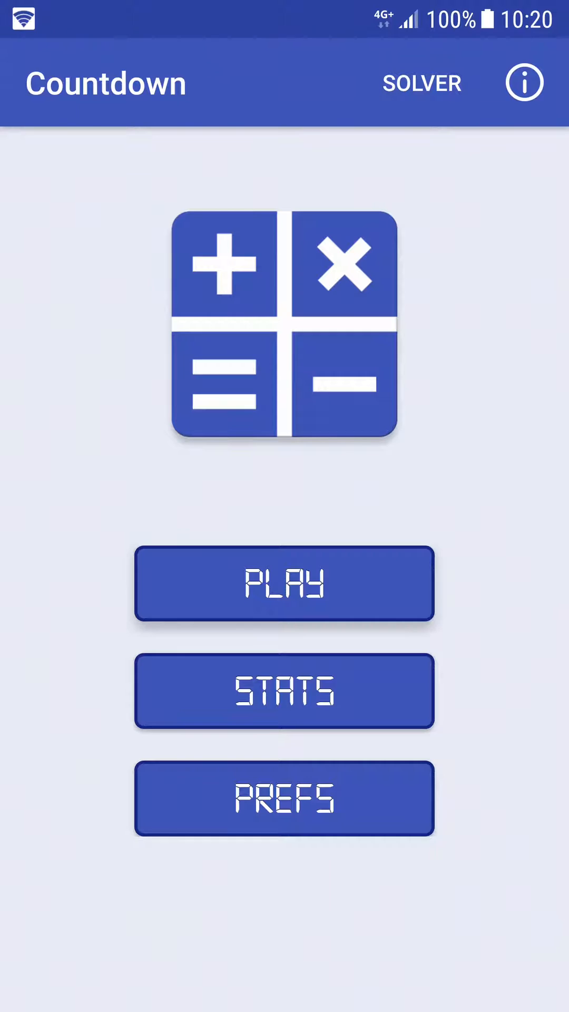
{"action": "left_click", "coordinate": [283, 582]}
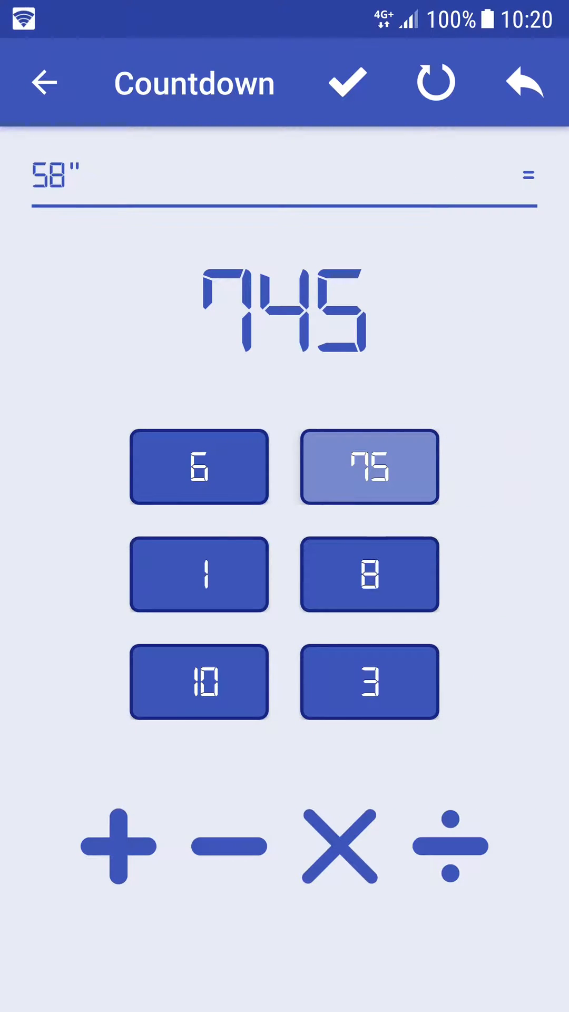
{"action": "left_click", "coordinate": [368, 466]}
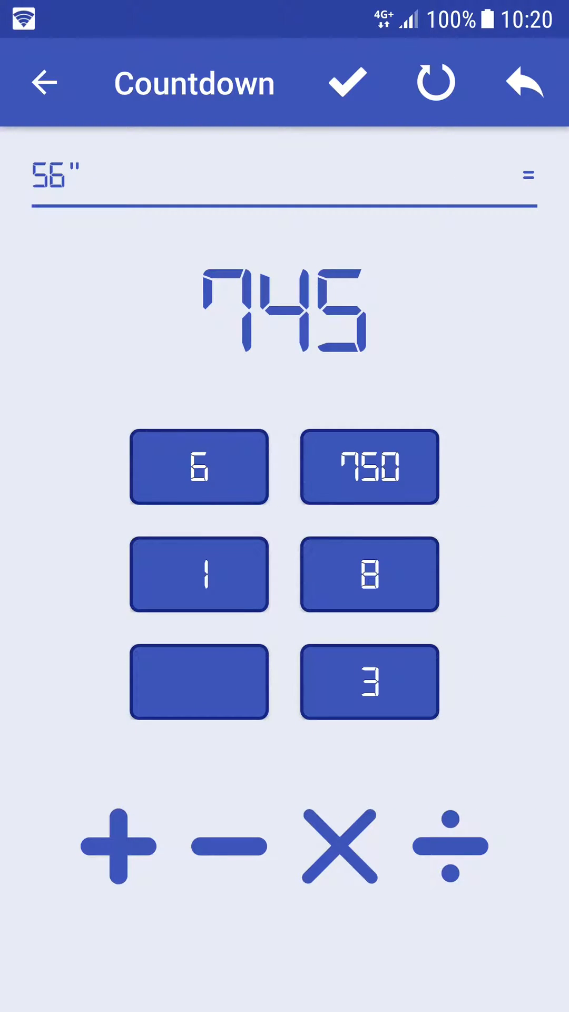
{"action": "left_click", "coordinate": [198, 466]}
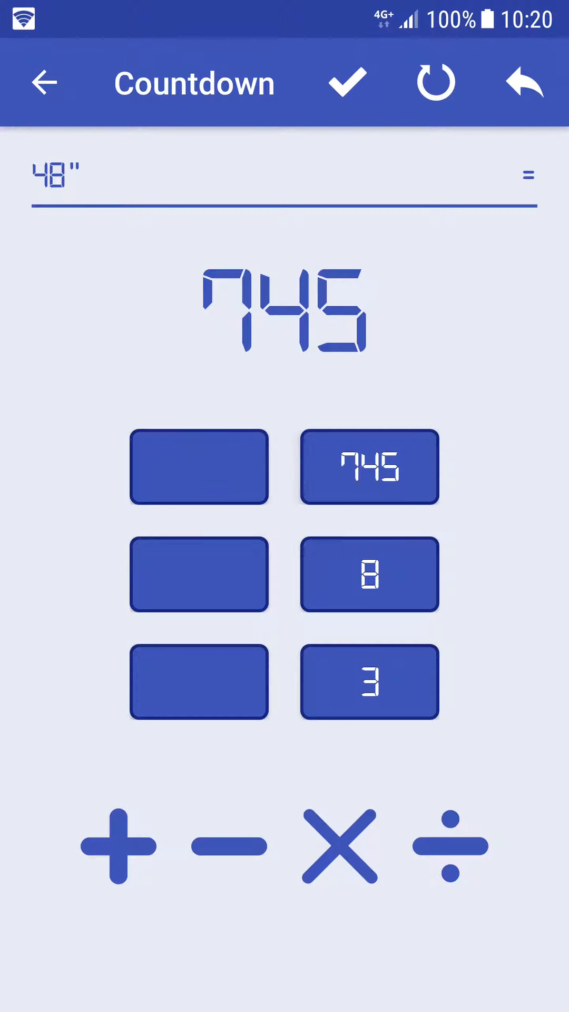
{"action": "left_click", "coordinate": [346, 83]}
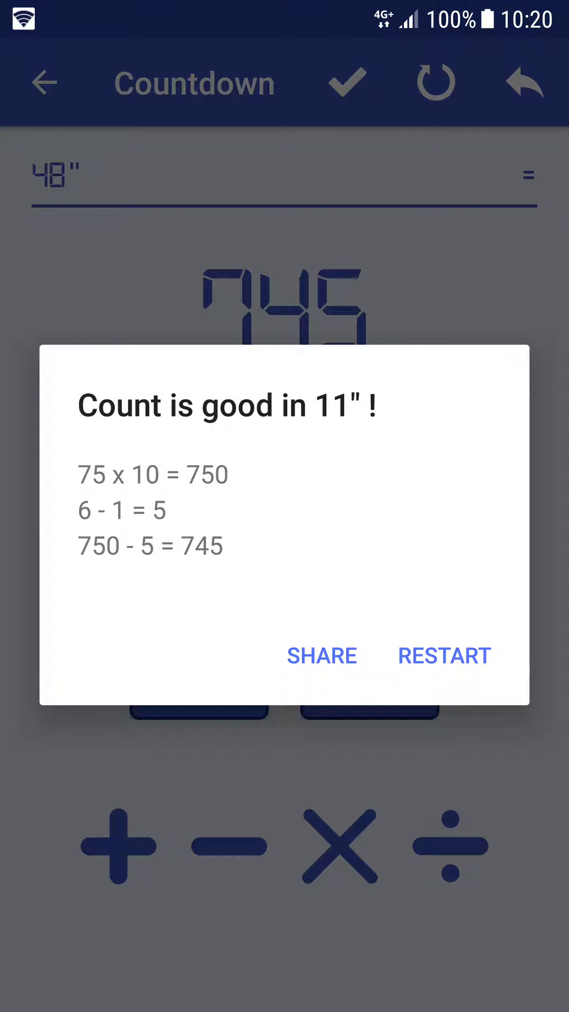
{"action": "left_click", "coordinate": [443, 655]}
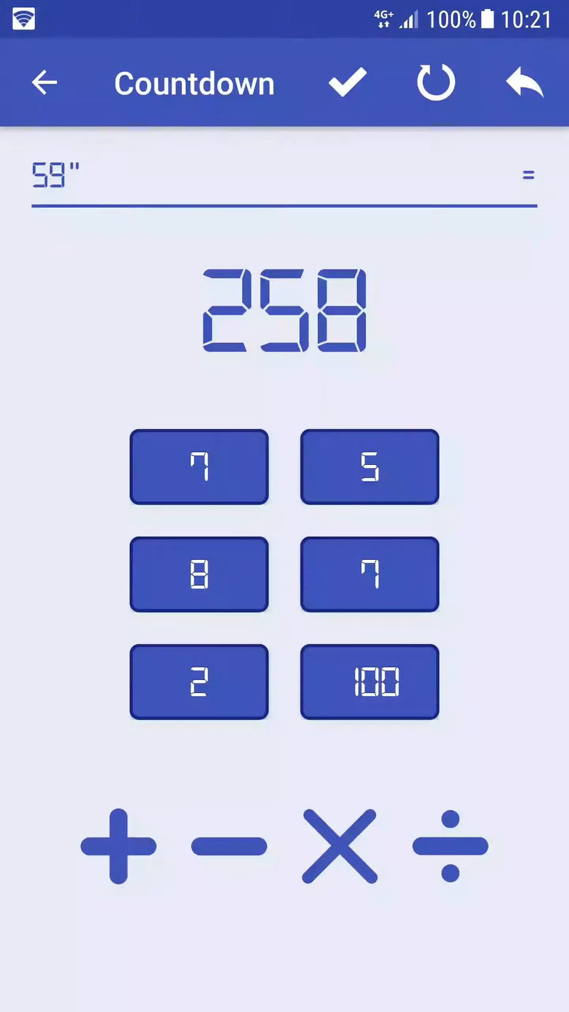
Reveal the game's solution for the 258 puzzle
{"action": "left_click", "coordinate": [198, 682]}
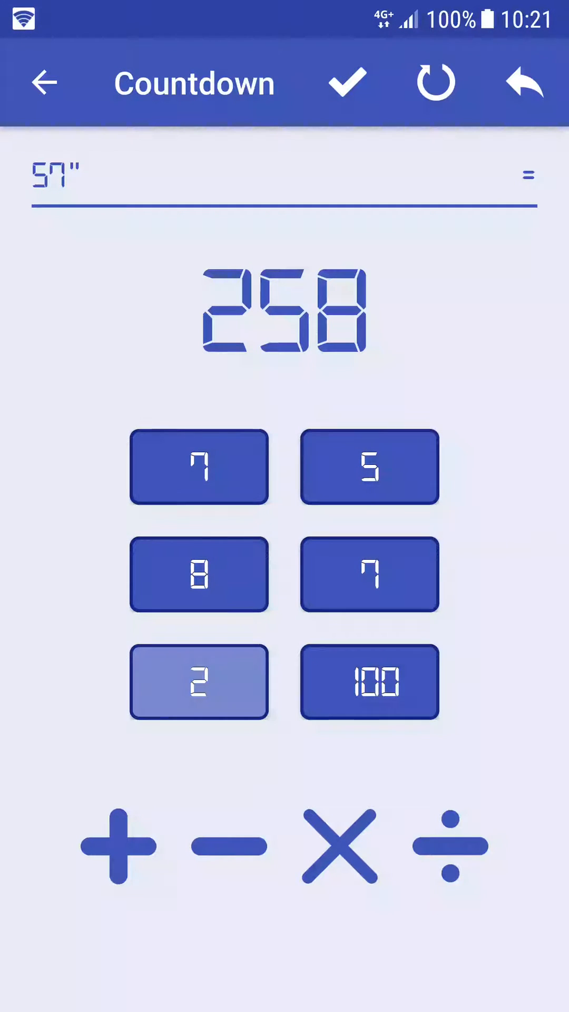
{"action": "left_click", "coordinate": [346, 82]}
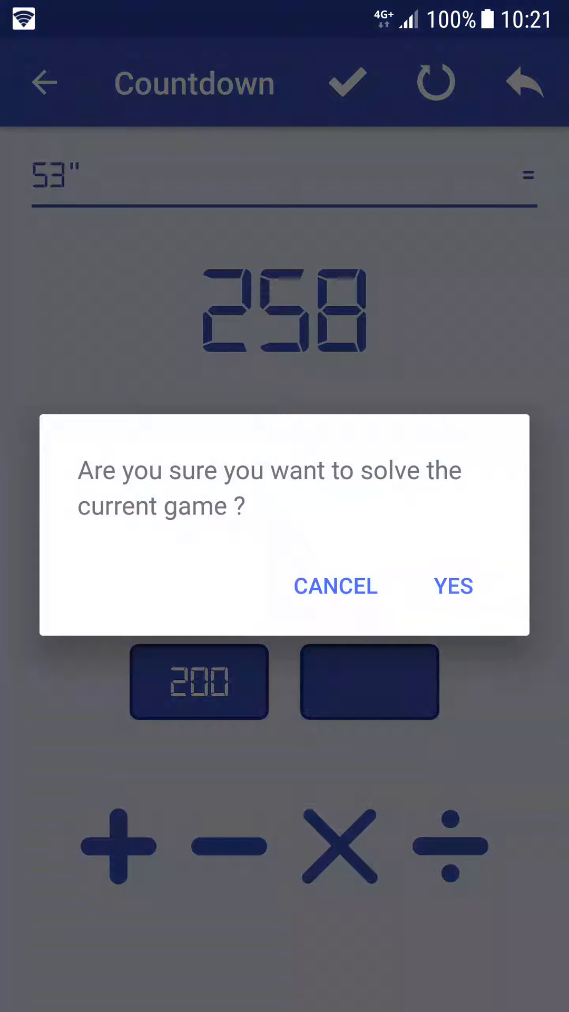
{"action": "left_click", "coordinate": [453, 585]}
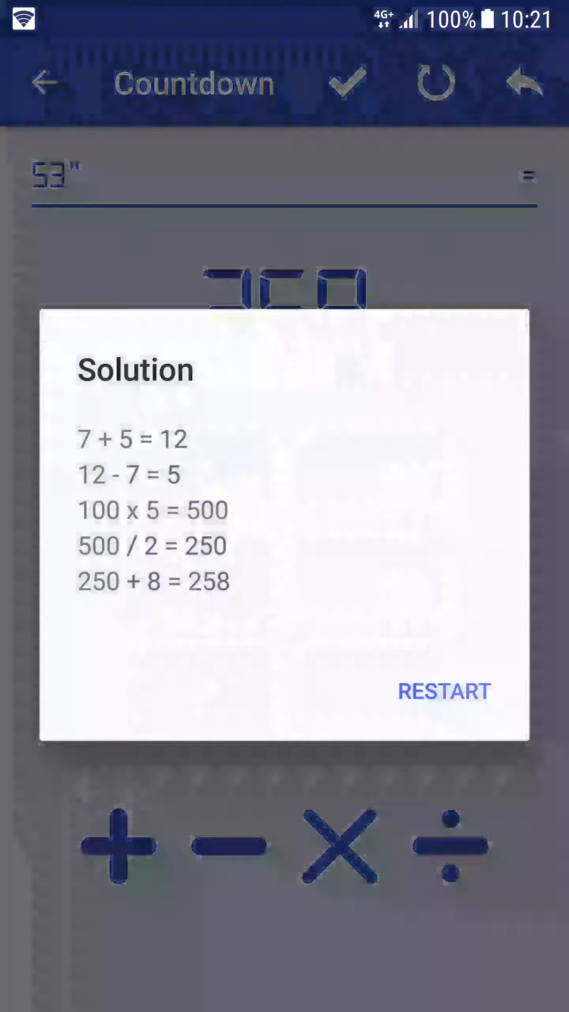
Deal a new puzzle and reveal the solution for the 164 target
{"action": "left_click", "coordinate": [443, 691]}
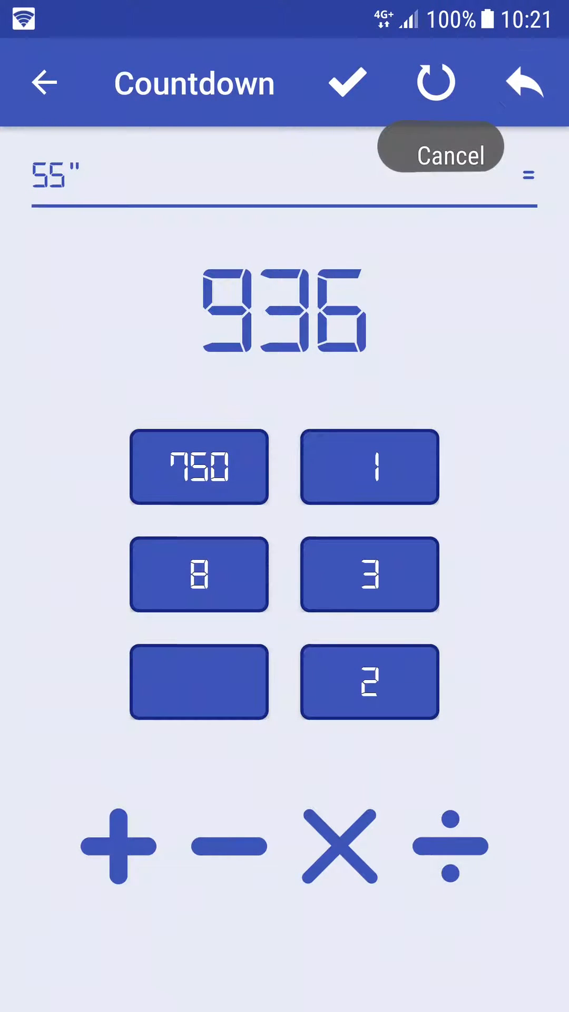
{"action": "left_click", "coordinate": [435, 83]}
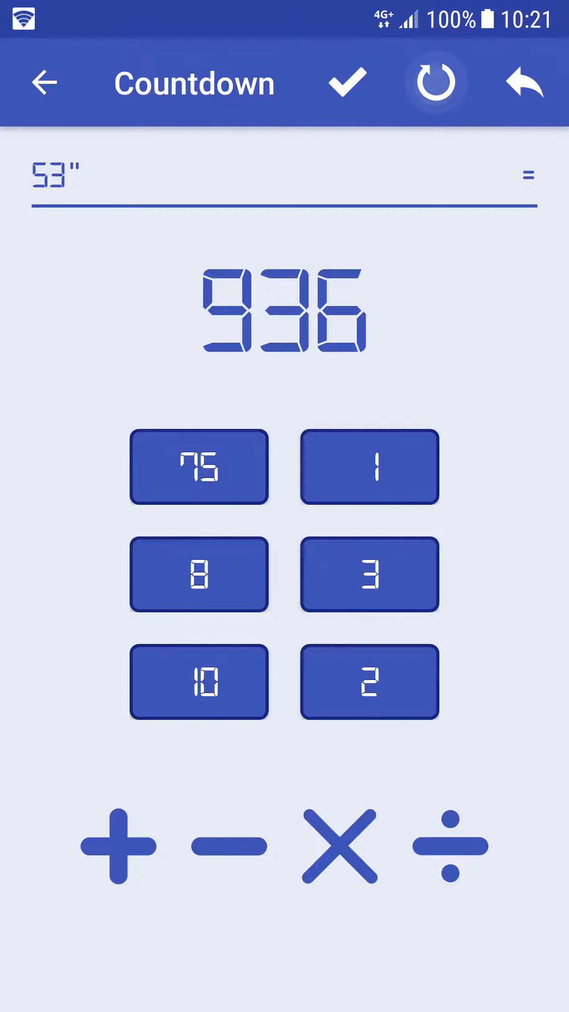
{"action": "left_click", "coordinate": [434, 82]}
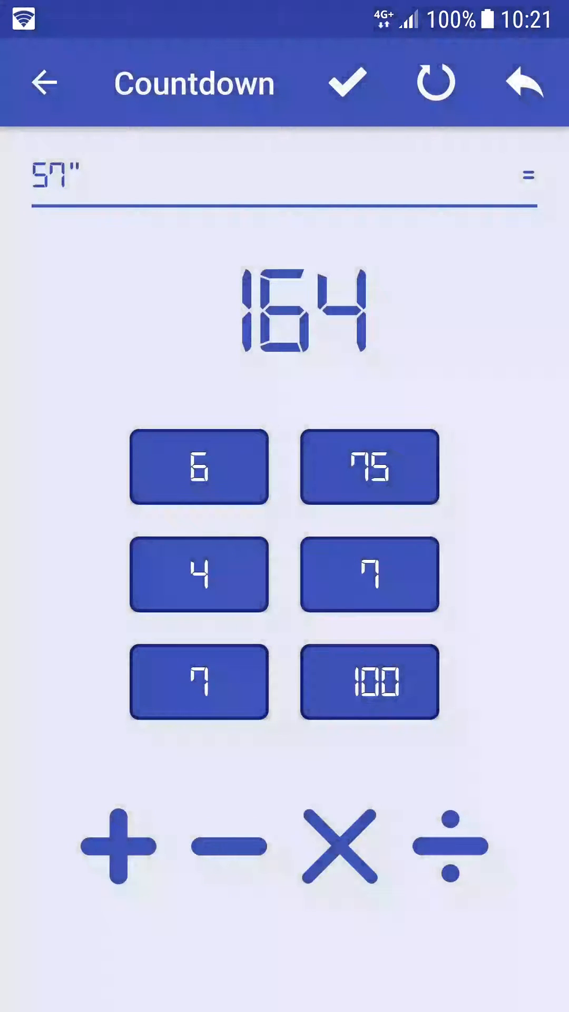
{"action": "left_click", "coordinate": [345, 83]}
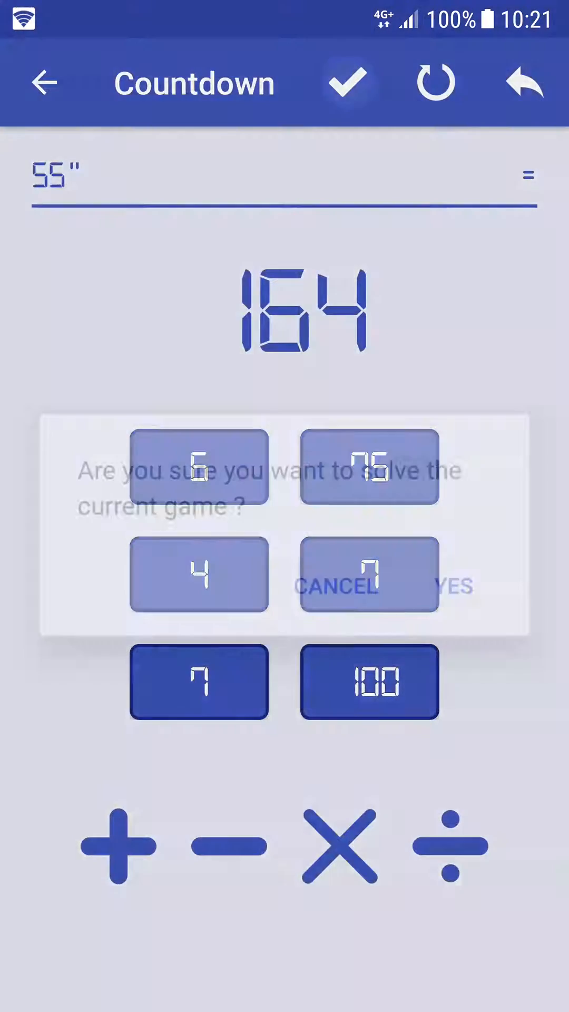
{"action": "left_click", "coordinate": [452, 586]}
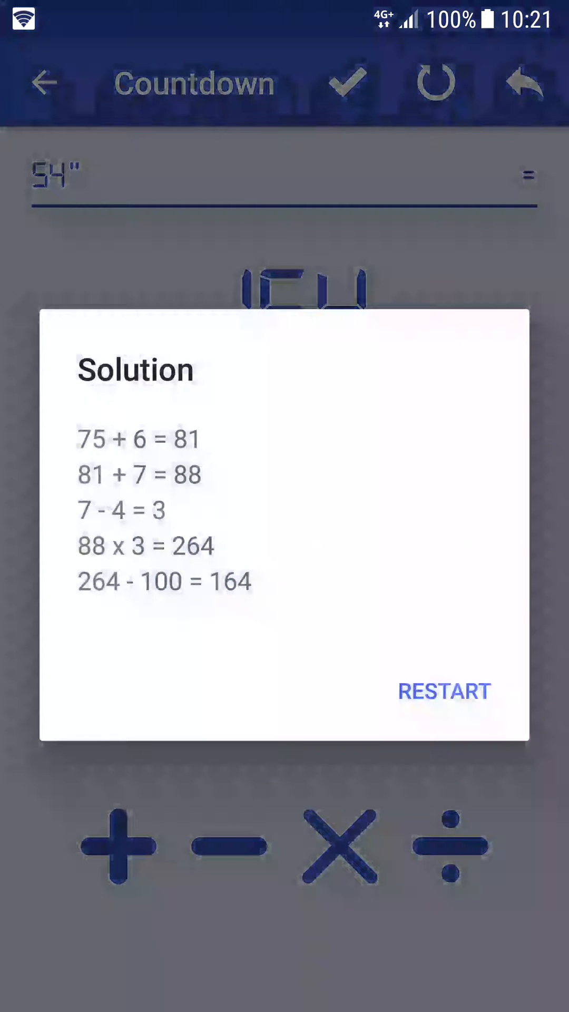
Check the stats (six 60-second rounds, one solved) and return to the menu
{"action": "left_click", "coordinate": [442, 691]}
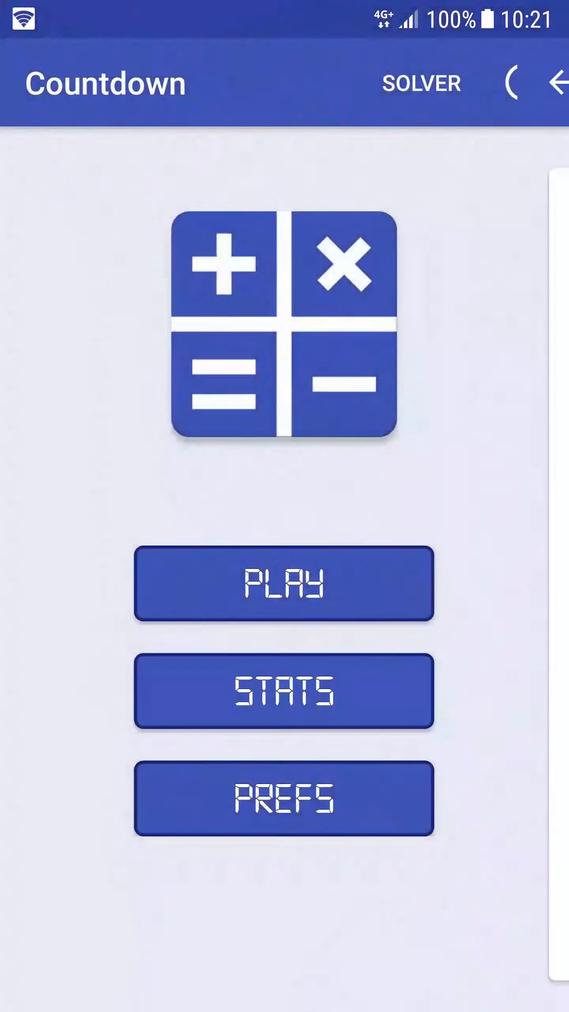
{"action": "left_click", "coordinate": [283, 690]}
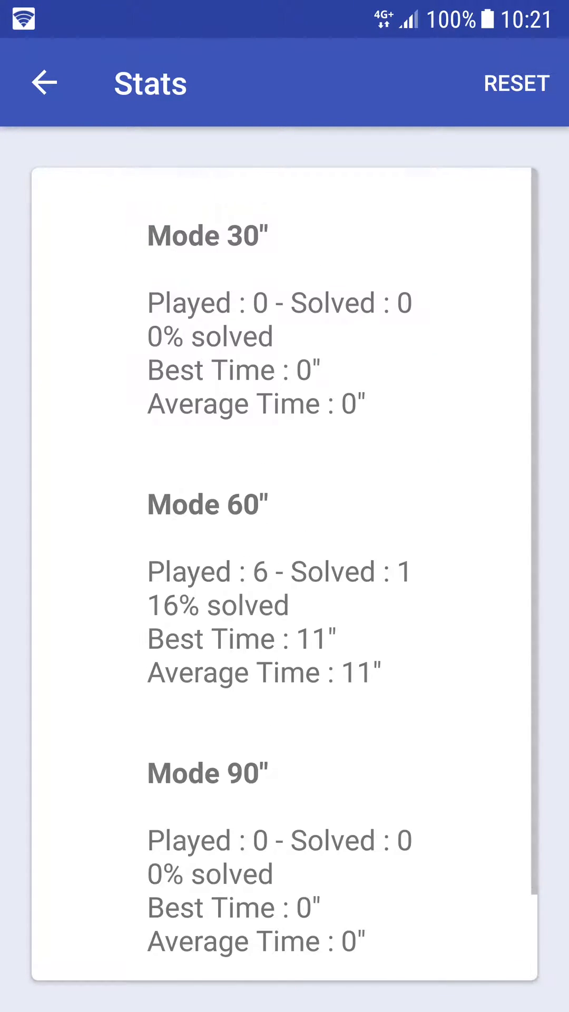
{"action": "left_click", "coordinate": [43, 82]}
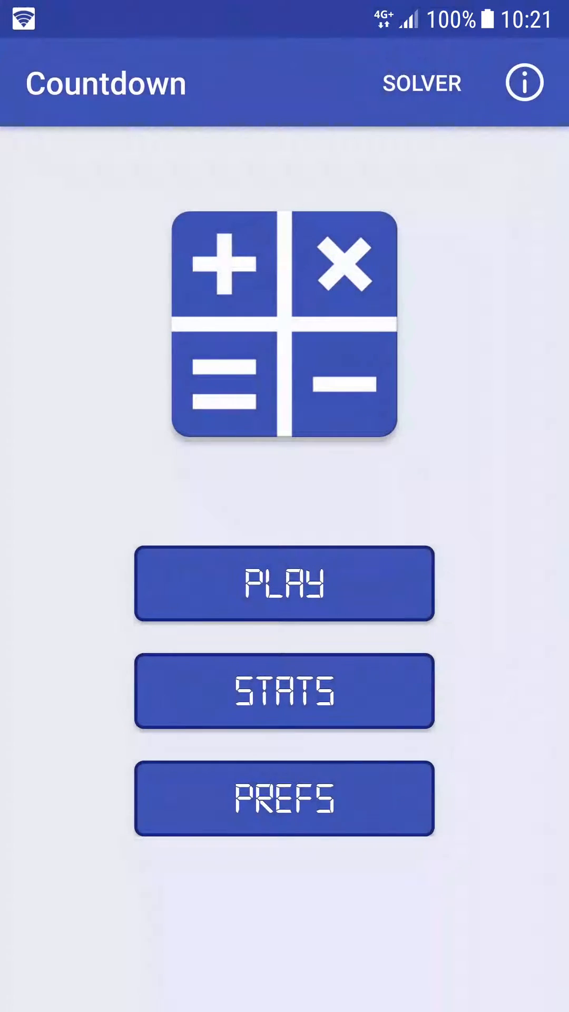
Enter numbers 10 1 5 6 8 25 with target 879 in the Solver and solve
{"action": "left_click", "coordinate": [422, 83]}
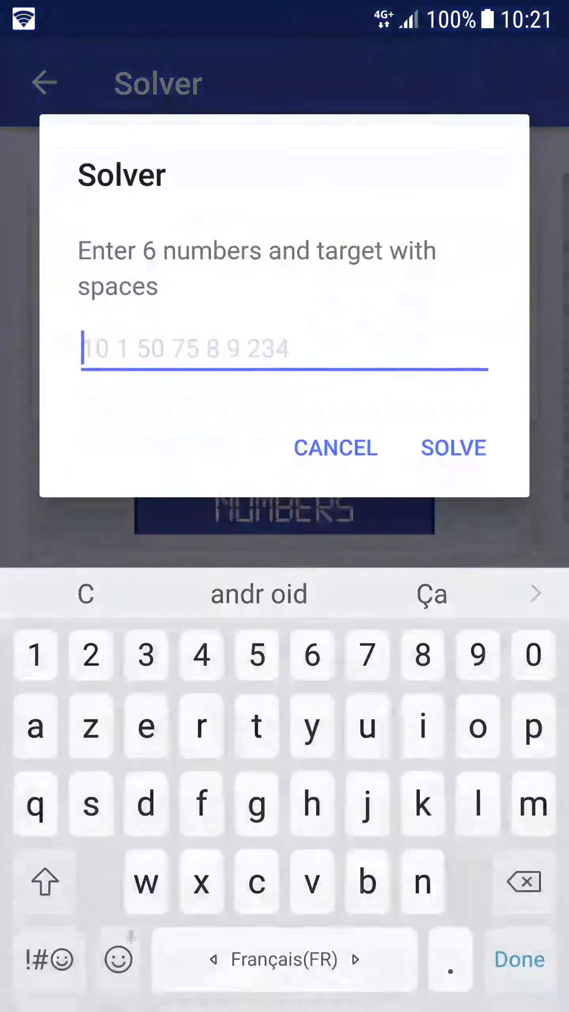
{"action": "type", "text": "10"}
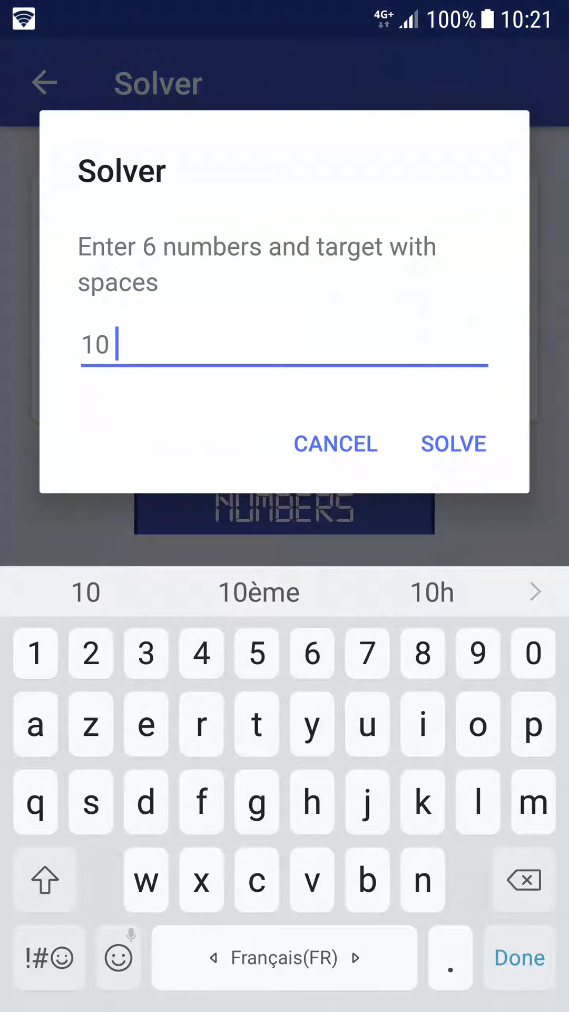
{"action": "type", "text": "1 5 6"}
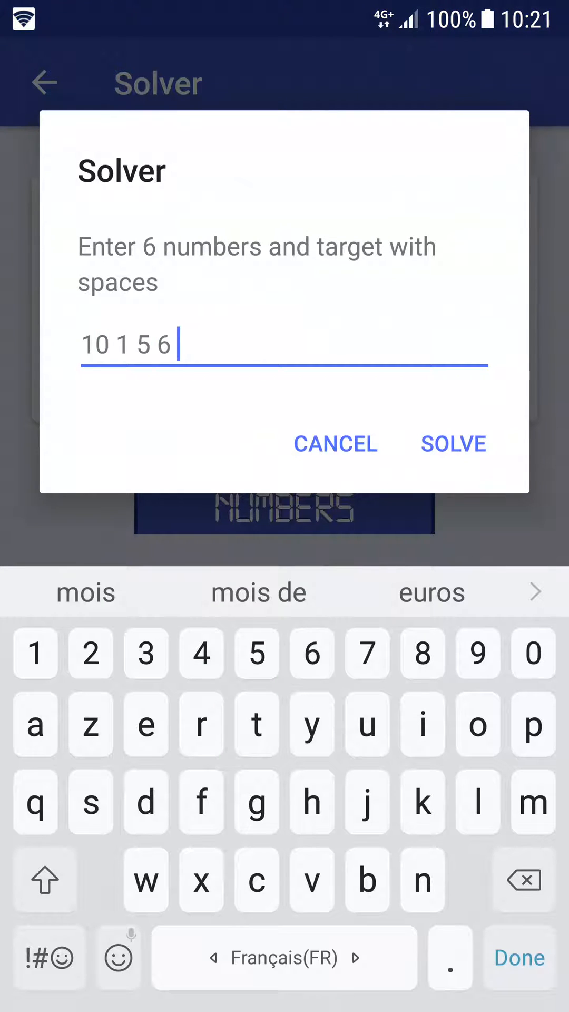
{"action": "left_click", "coordinate": [422, 653]}
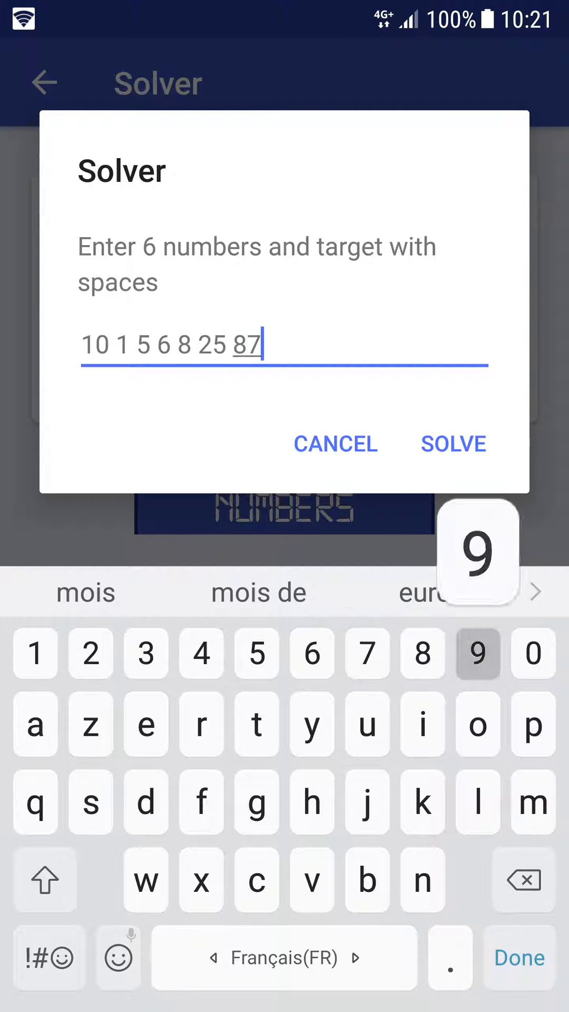
{"action": "left_click", "coordinate": [453, 443]}
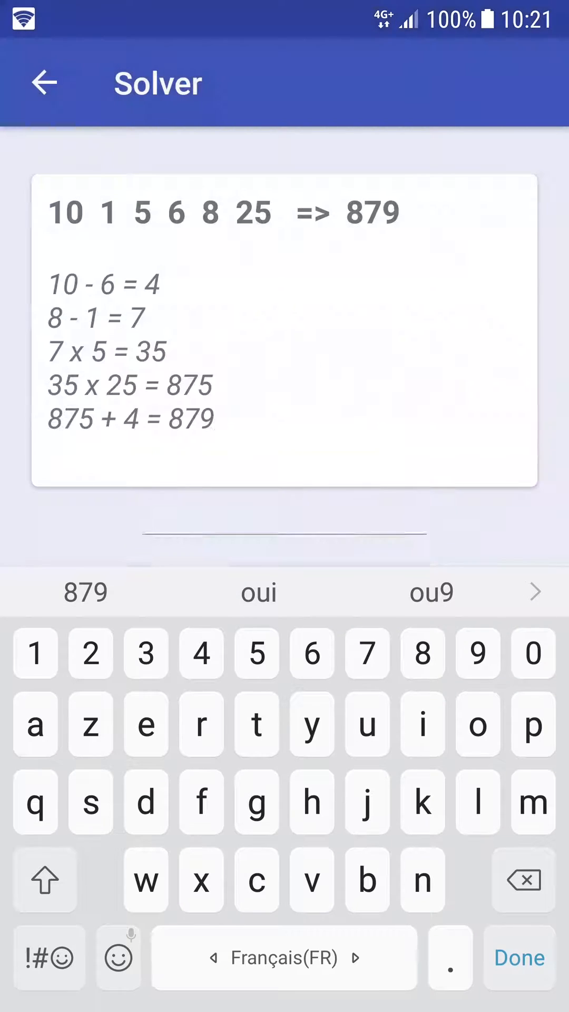
{"action": "left_click", "coordinate": [518, 956]}
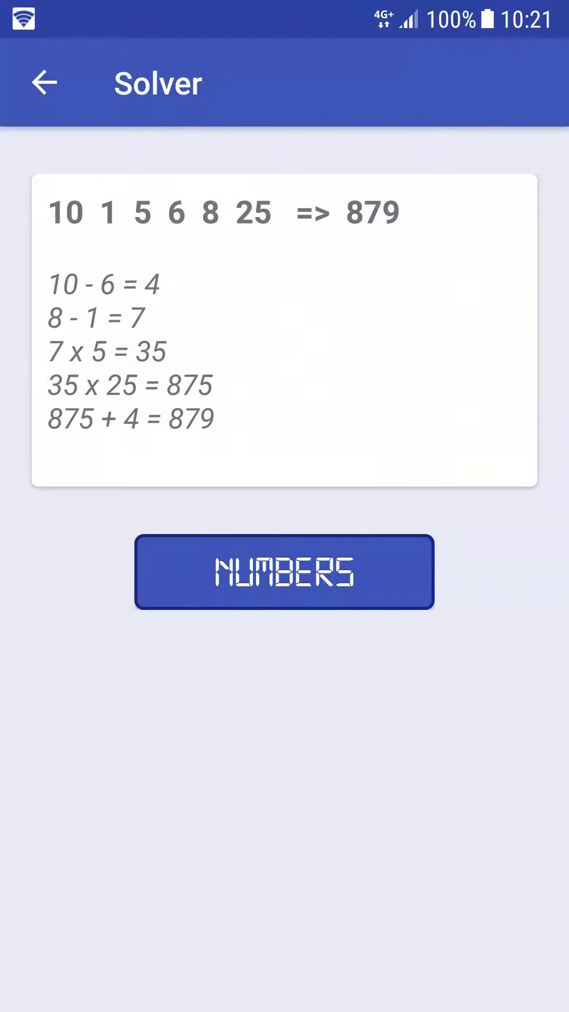
Return to the main menu, then view and dismiss the Info note
{"action": "left_click", "coordinate": [283, 571]}
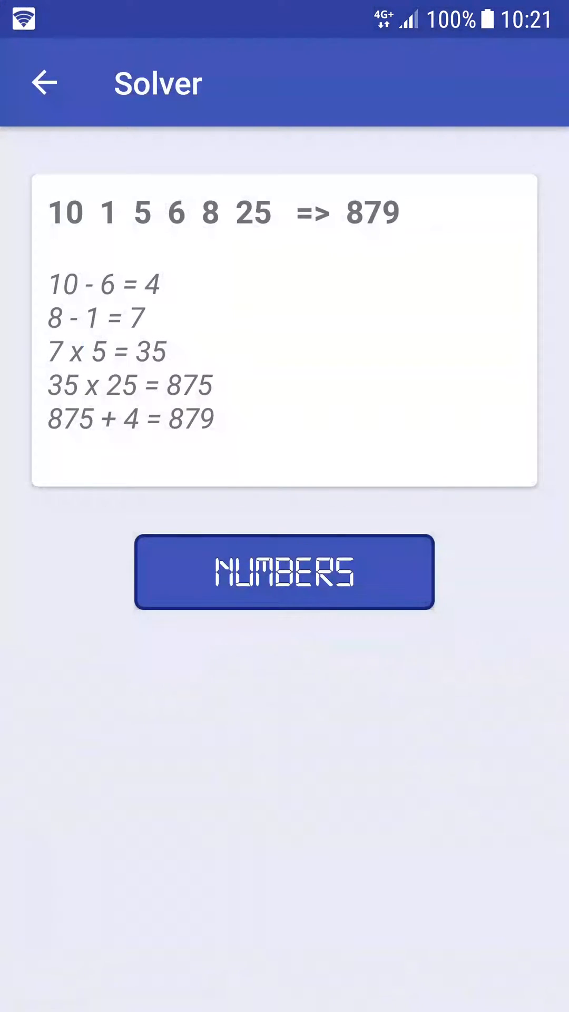
{"action": "left_click", "coordinate": [43, 82]}
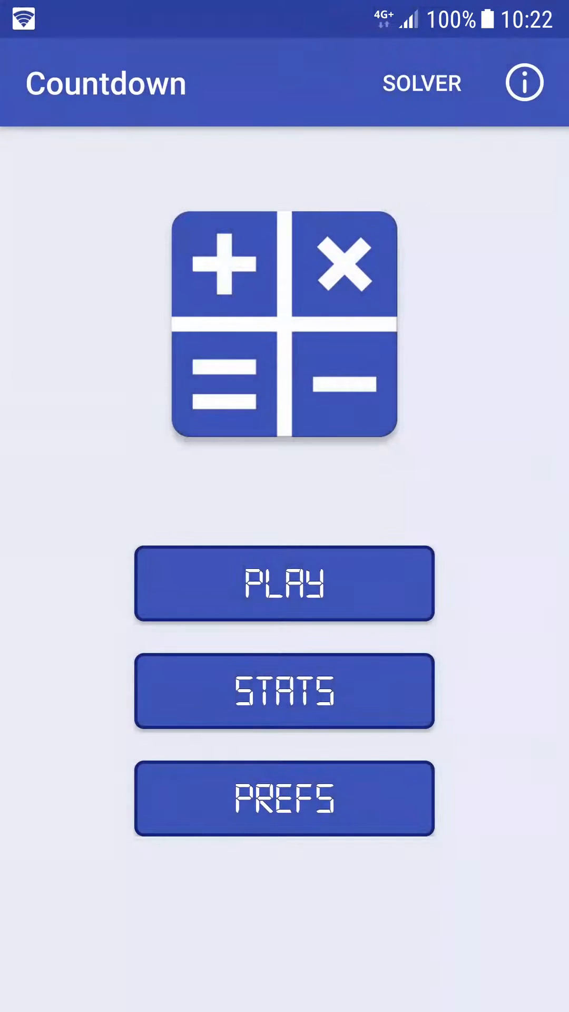
{"action": "left_click", "coordinate": [524, 82]}
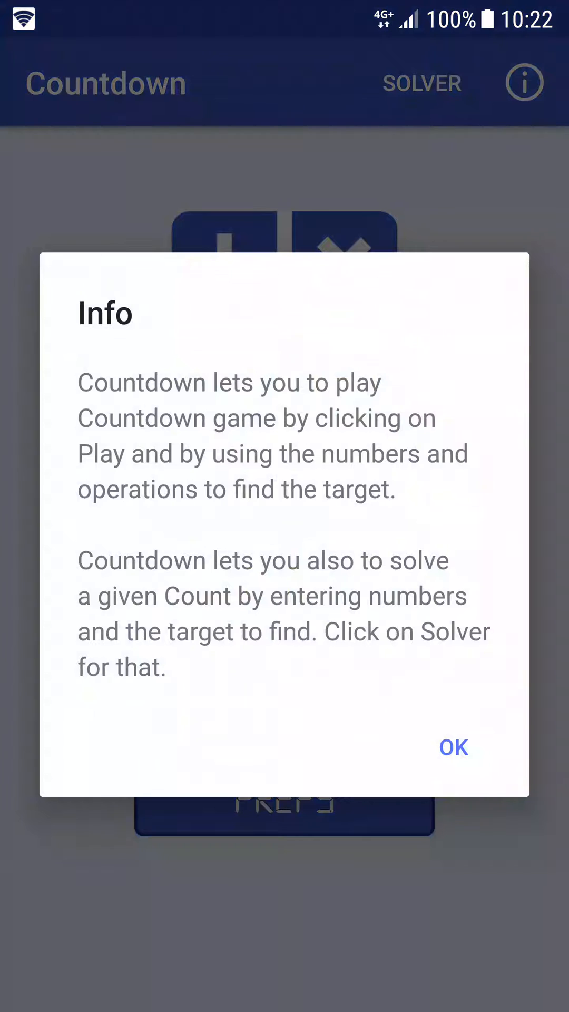
{"action": "left_click", "coordinate": [453, 747]}
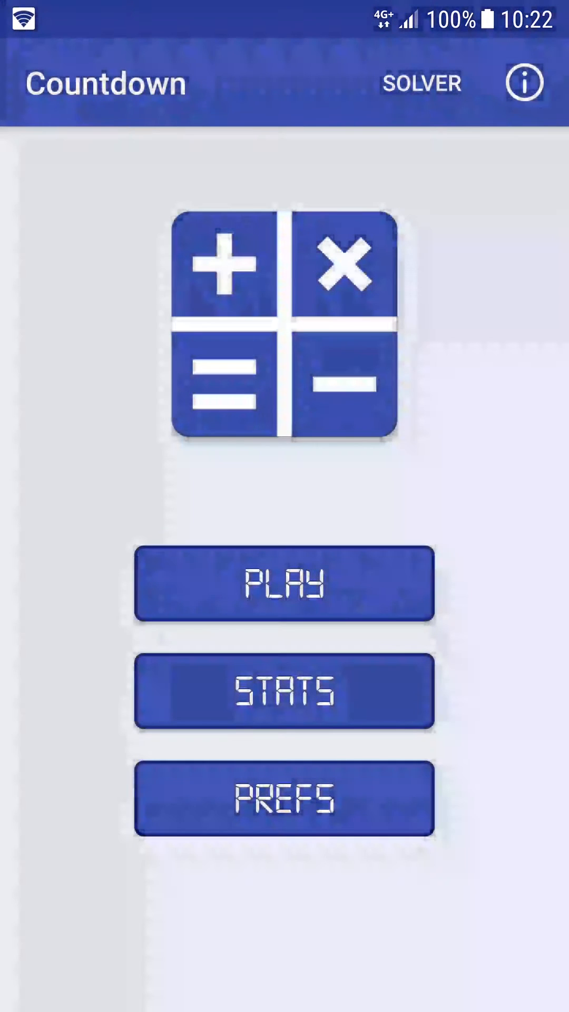